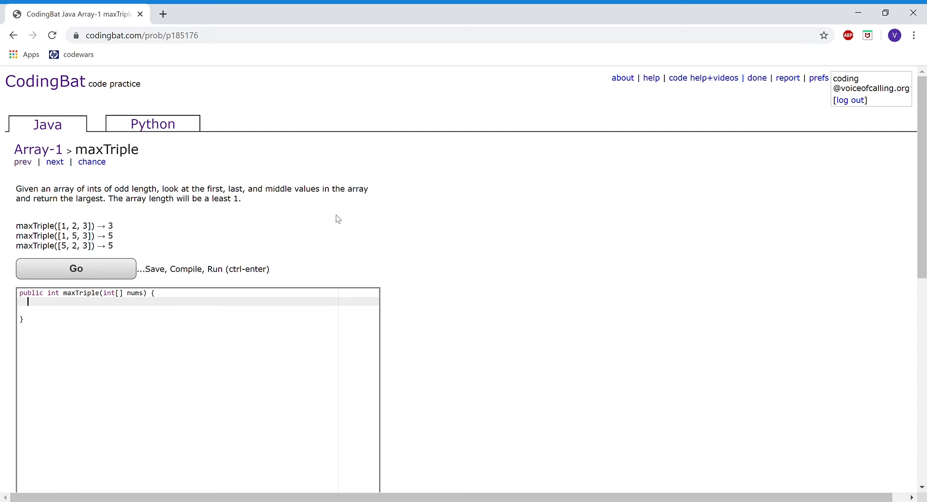
# - Write int largest = Math.max(nums[0], nums[nums.length/2]); and begin the next largest line
pyautogui.write('int lar')
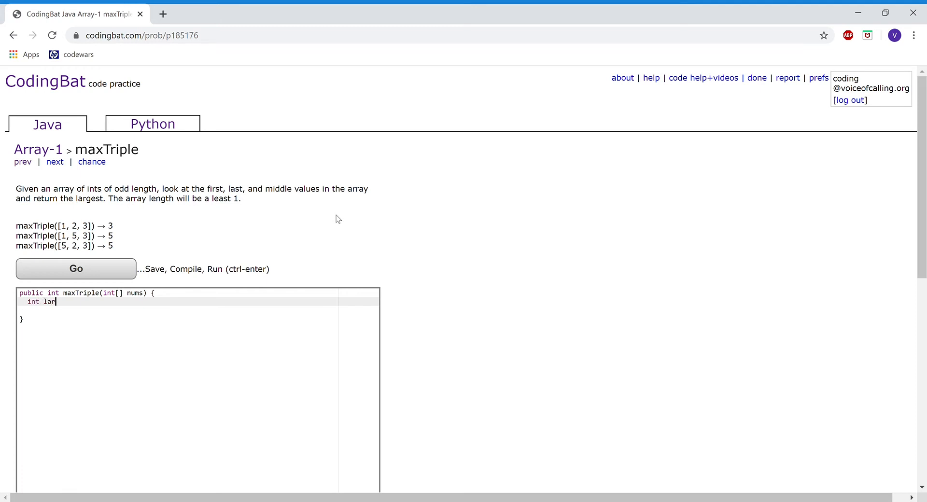
pyautogui.write('gest')
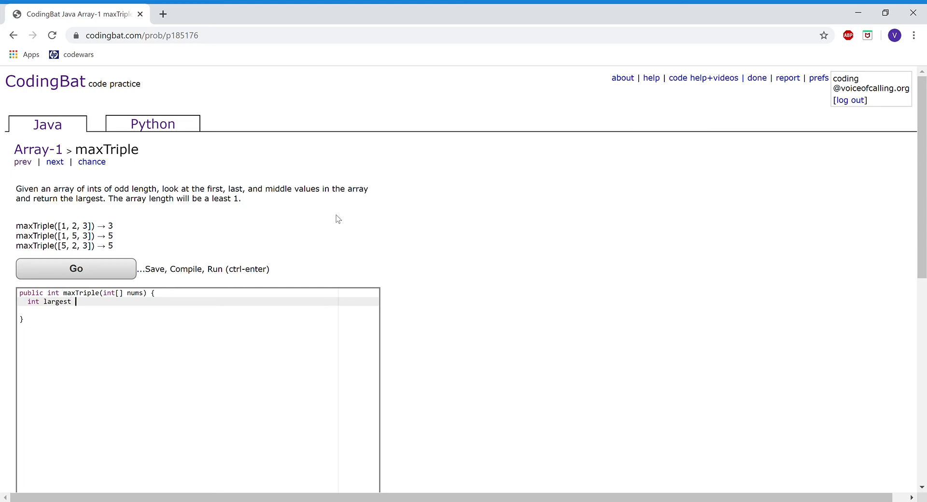
pyautogui.write('=')
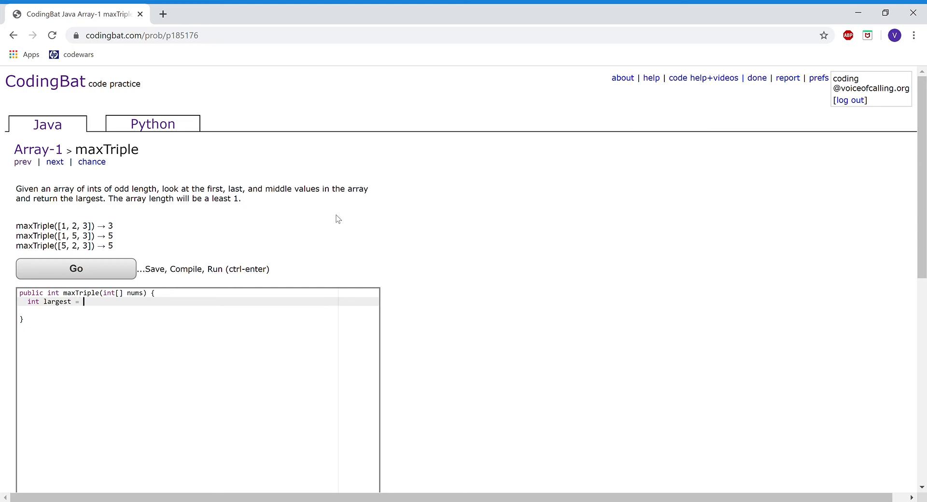
pyautogui.write('Math')
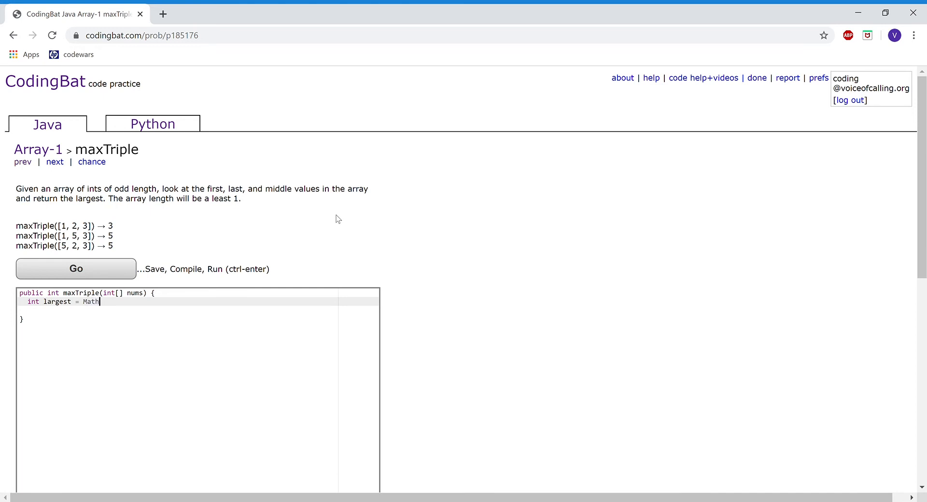
pyautogui.write('.max')
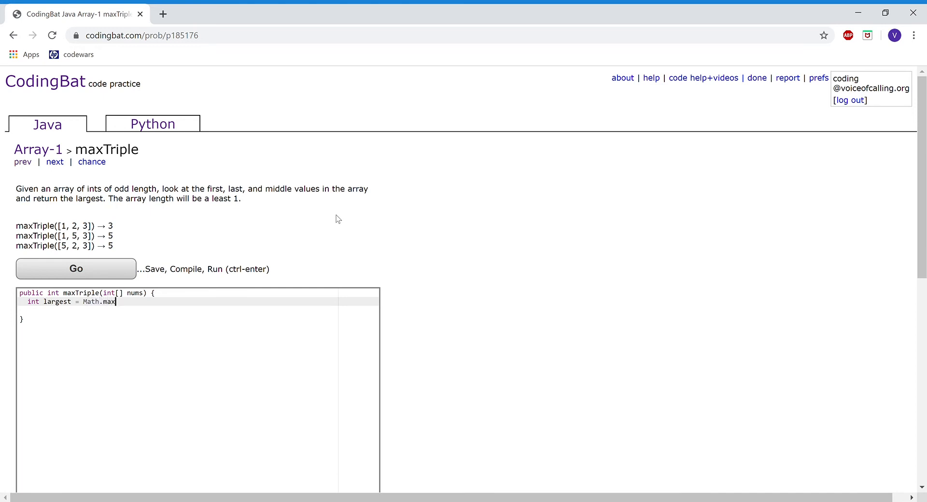
pyautogui.write('(nums[0],')
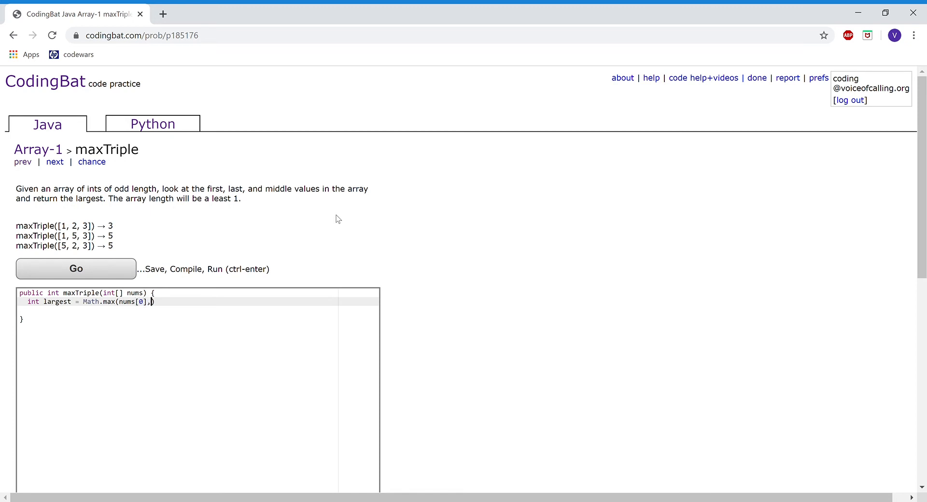
pyautogui.write('nums[')
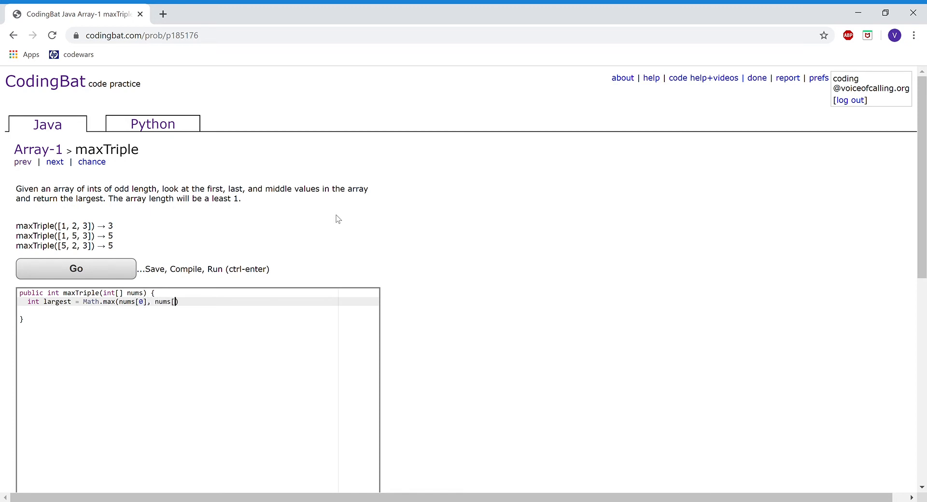
pyautogui.write('nums')
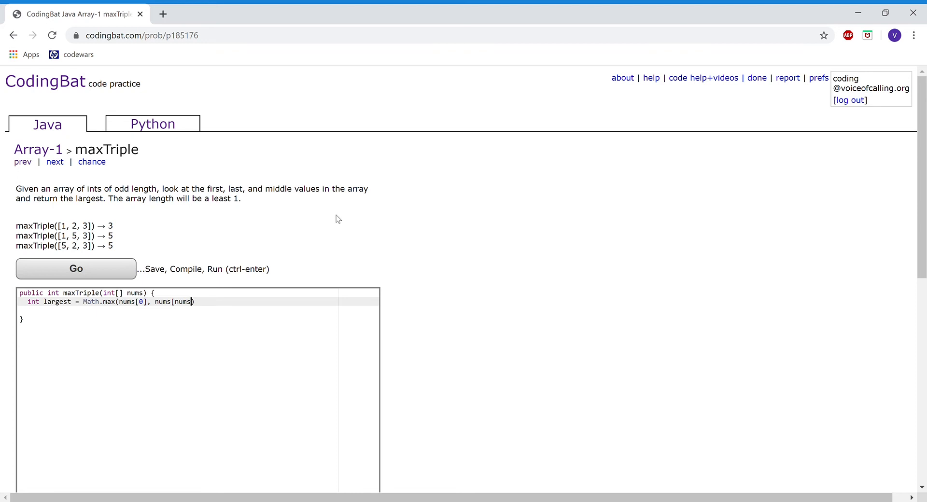
pyautogui.write('.length/2')
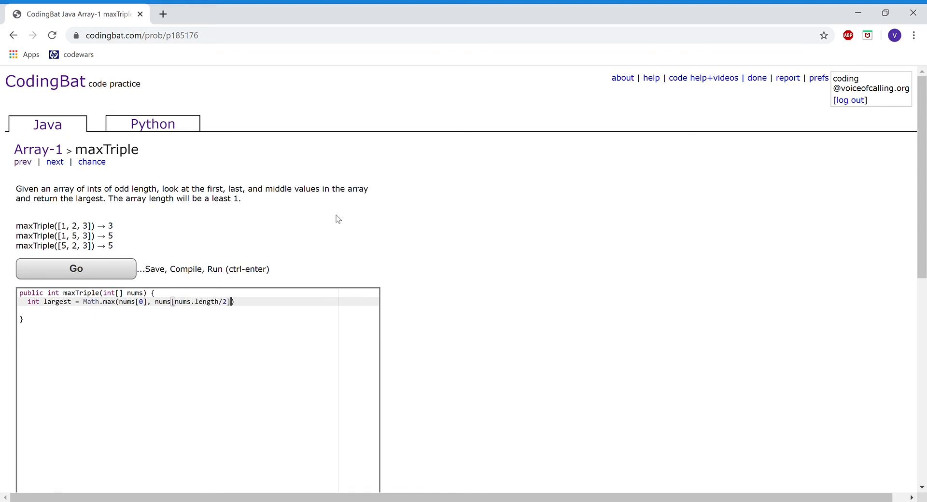
pyautogui.write(';')
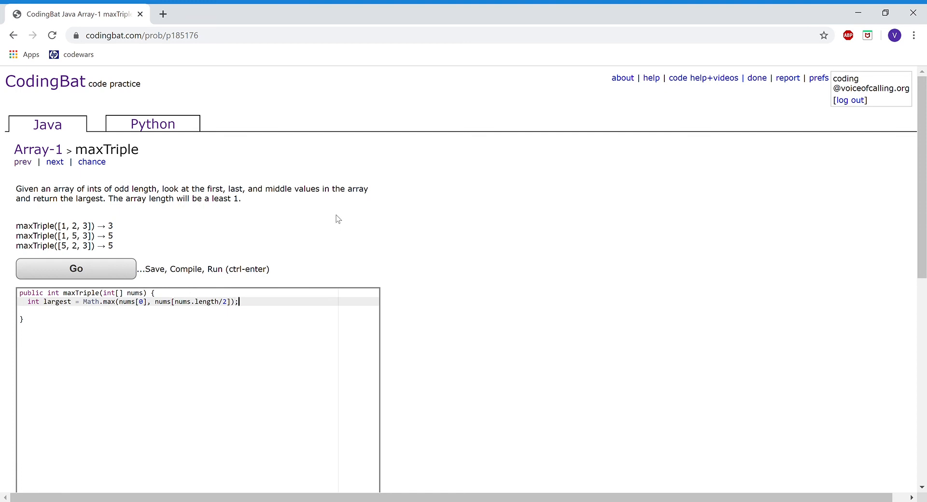
pyautogui.write('largest =')
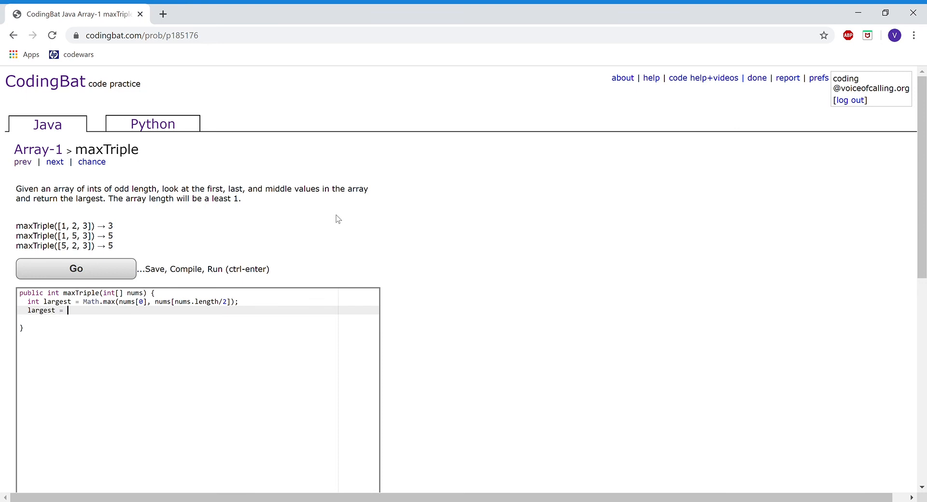
# - Write largest = Math.max(largest, nums[nums.length-1]); then begin return largest
pyautogui.write('Ma')
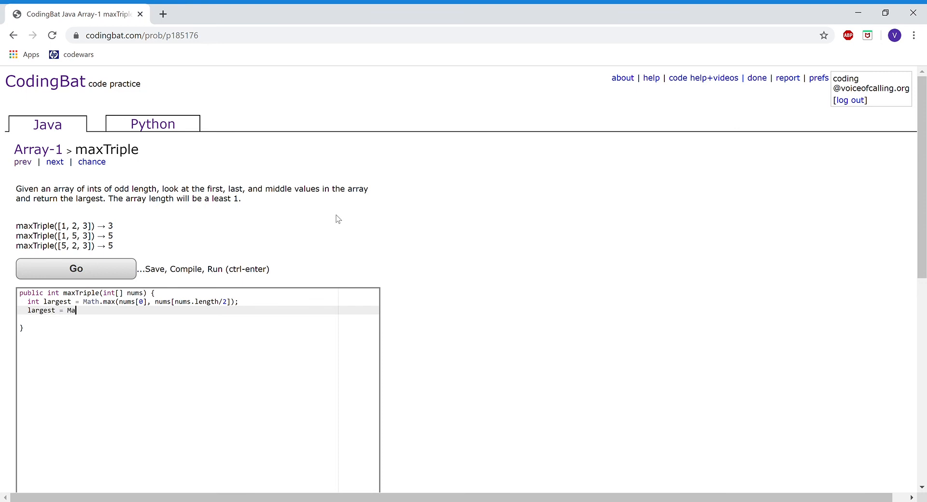
pyautogui.write('th.max')
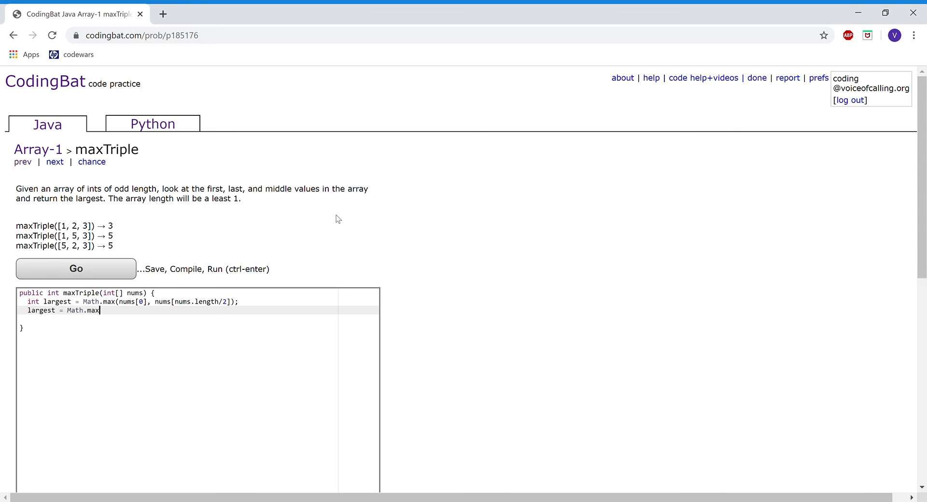
pyautogui.write('(1')
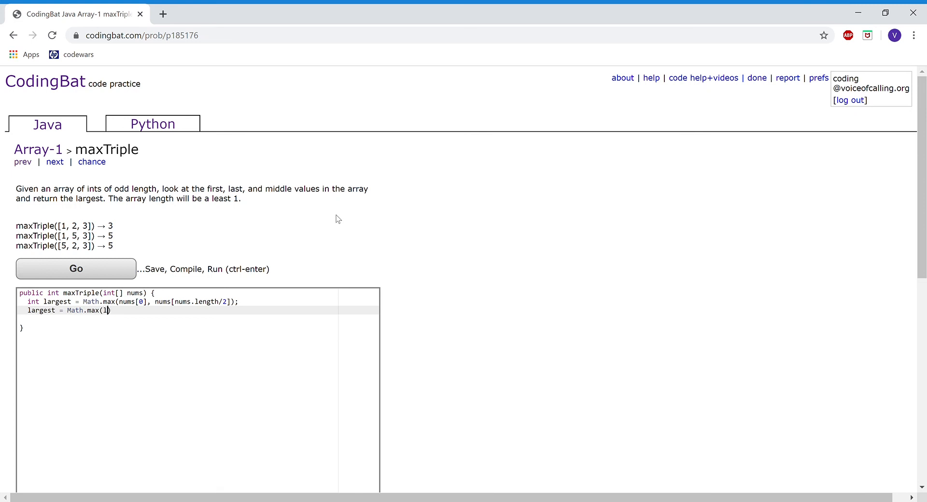
pyautogui.write('argest,')
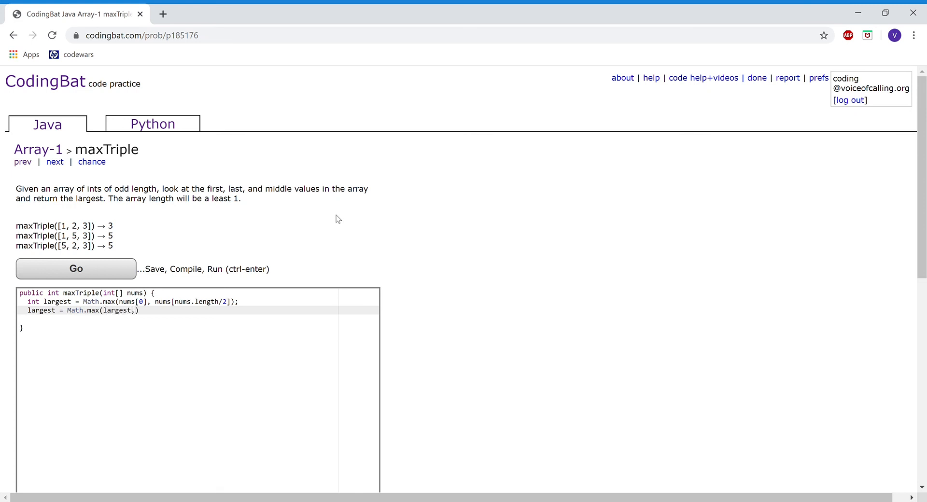
pyautogui.write('nums[nums.len')
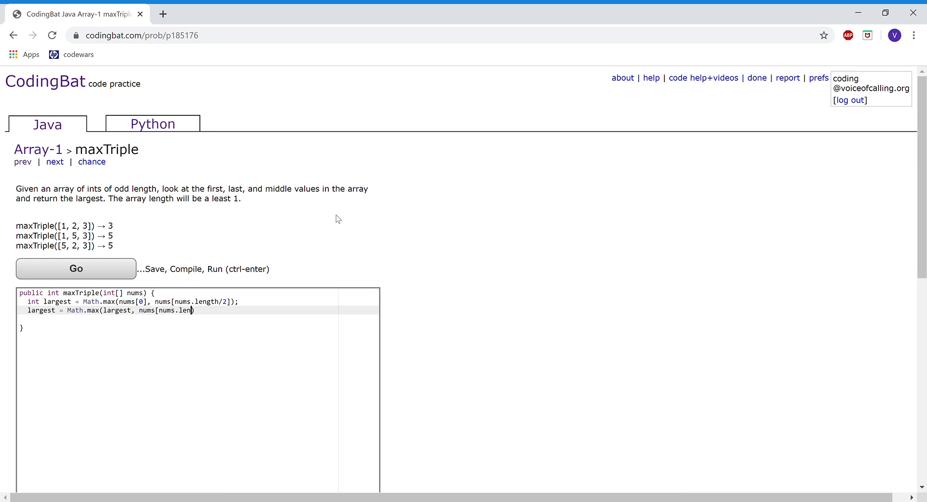
pyautogui.write('gth-')
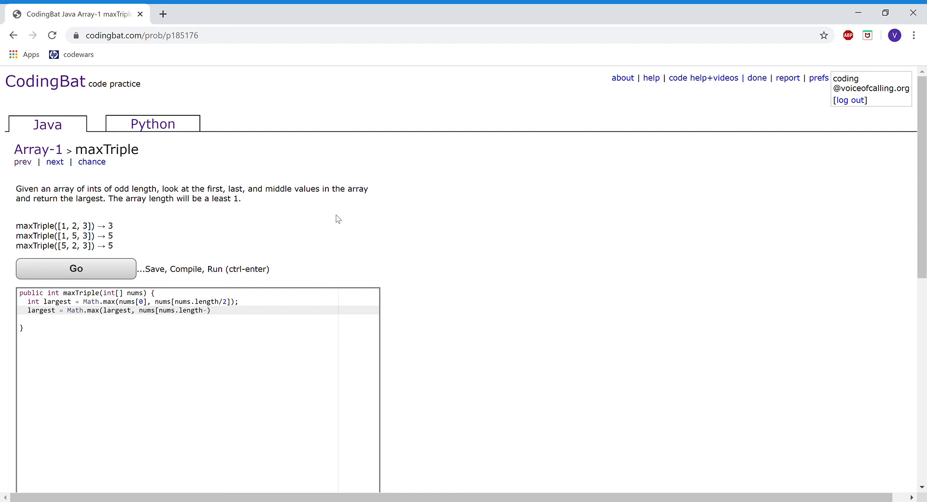
pyautogui.write('1]')
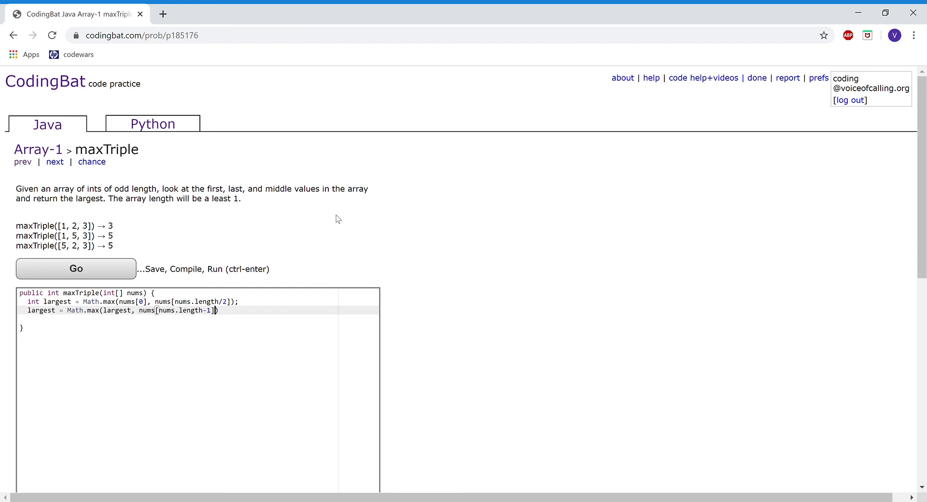
pyautogui.press('Enter')
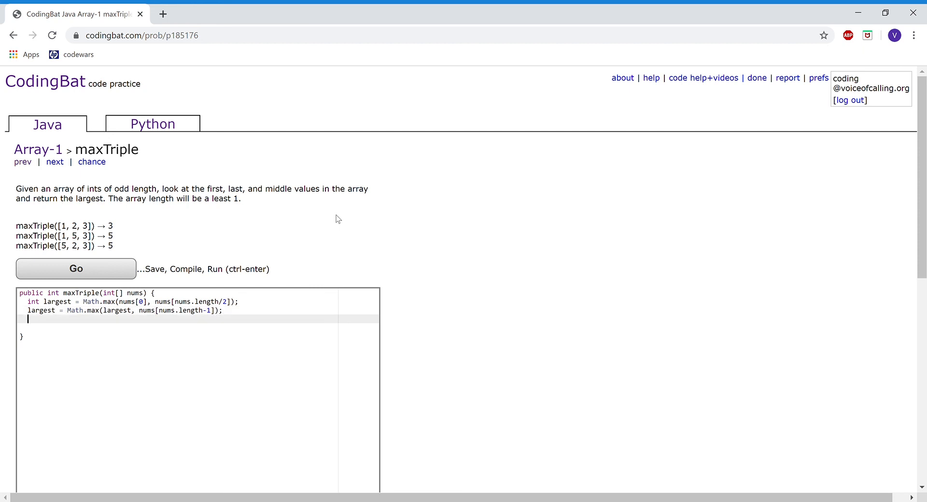
pyautogui.write('return lar')
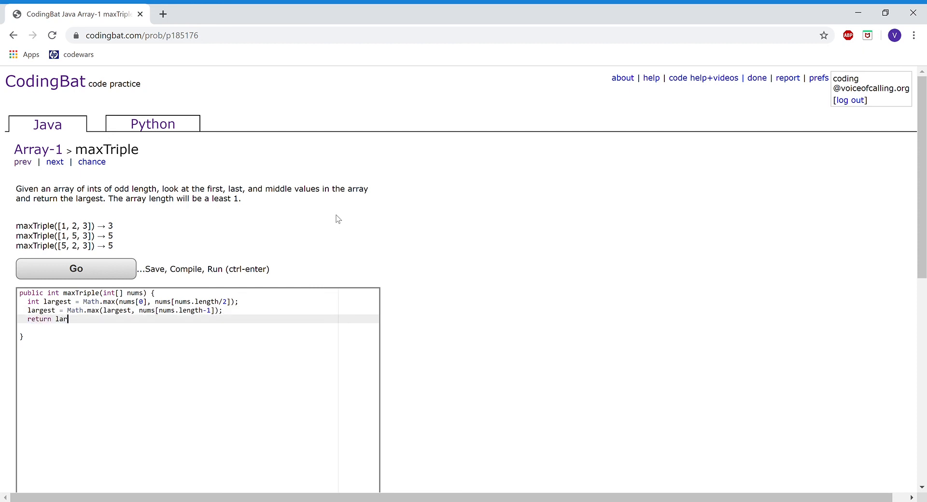